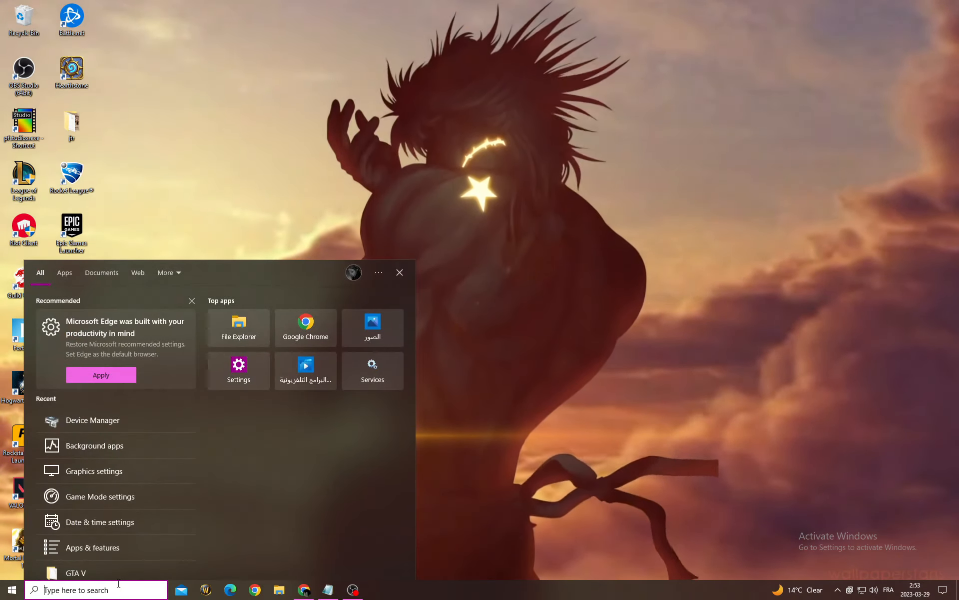
- Run Check for updates under Windows Update, then close the Settings window
left_click(238, 370)
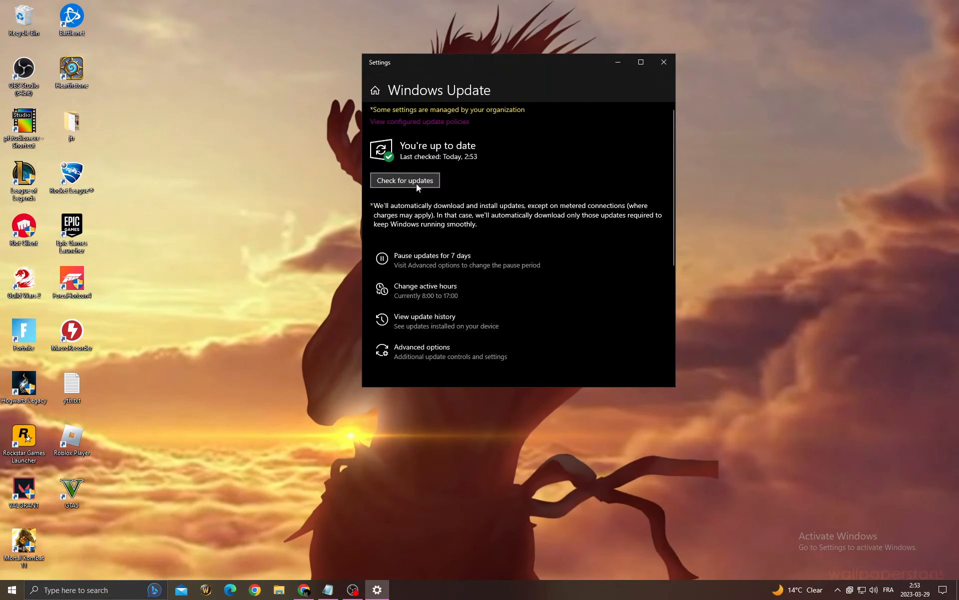
left_click(404, 180)
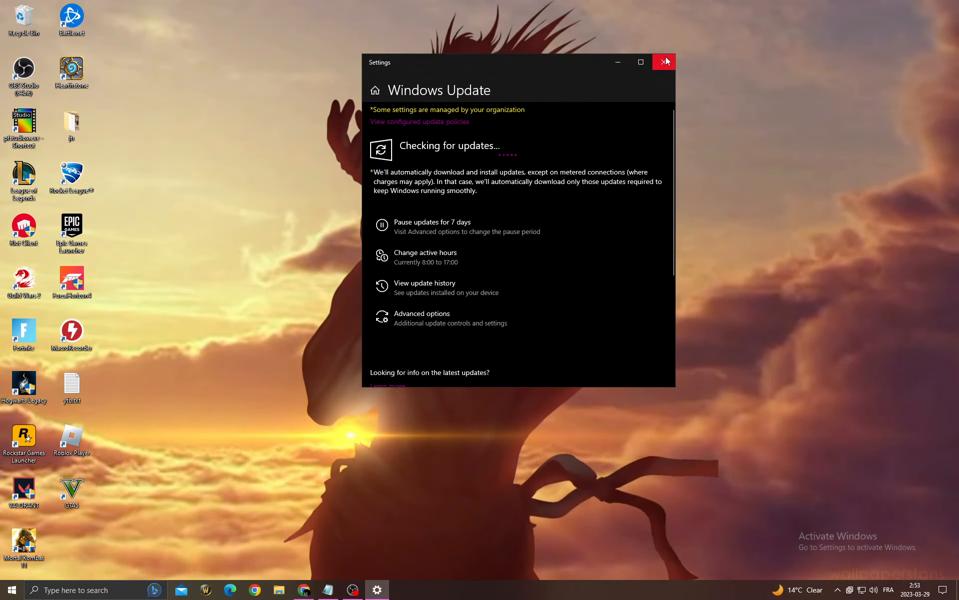
left_click(664, 61)
type("game mode")
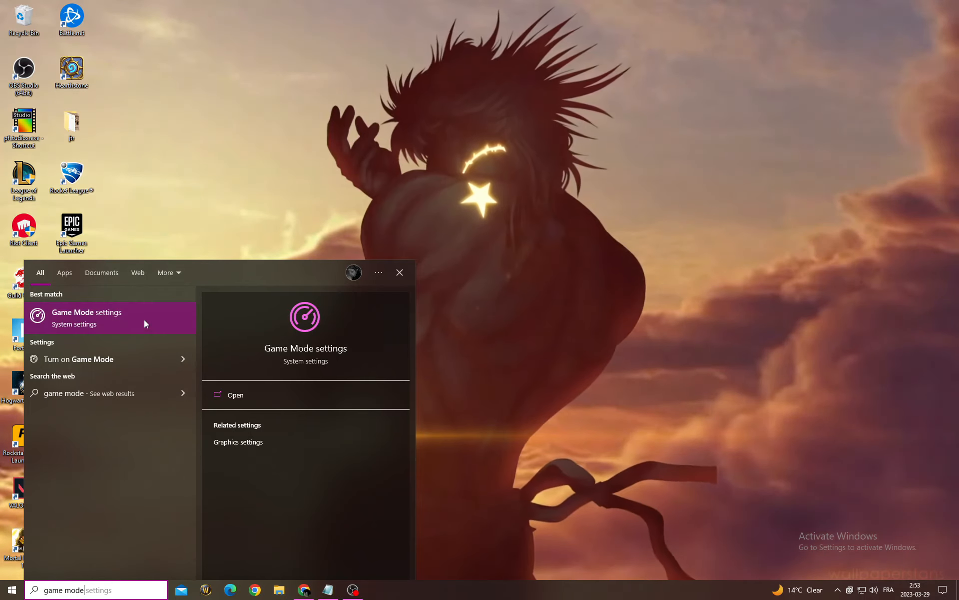
- Confirm Game Mode is on, turn off background and audio capture, then bring OBS Studio forward
left_click(87, 317)
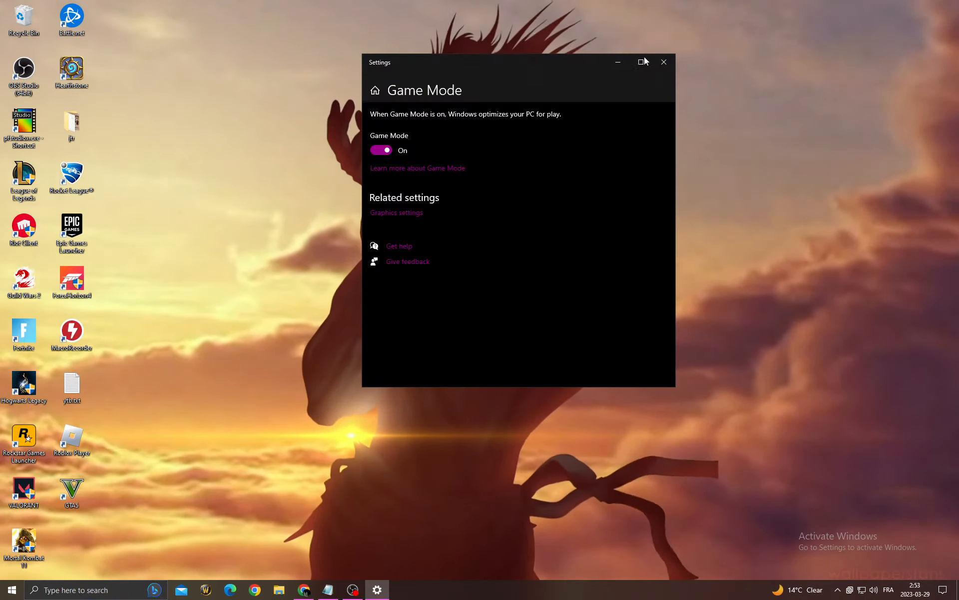
left_click(640, 61)
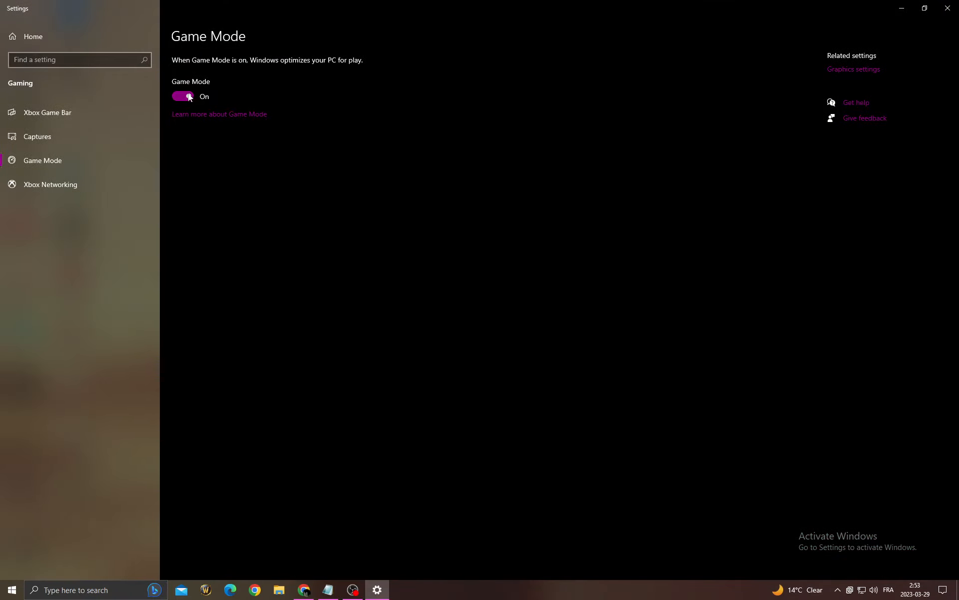
left_click(37, 136)
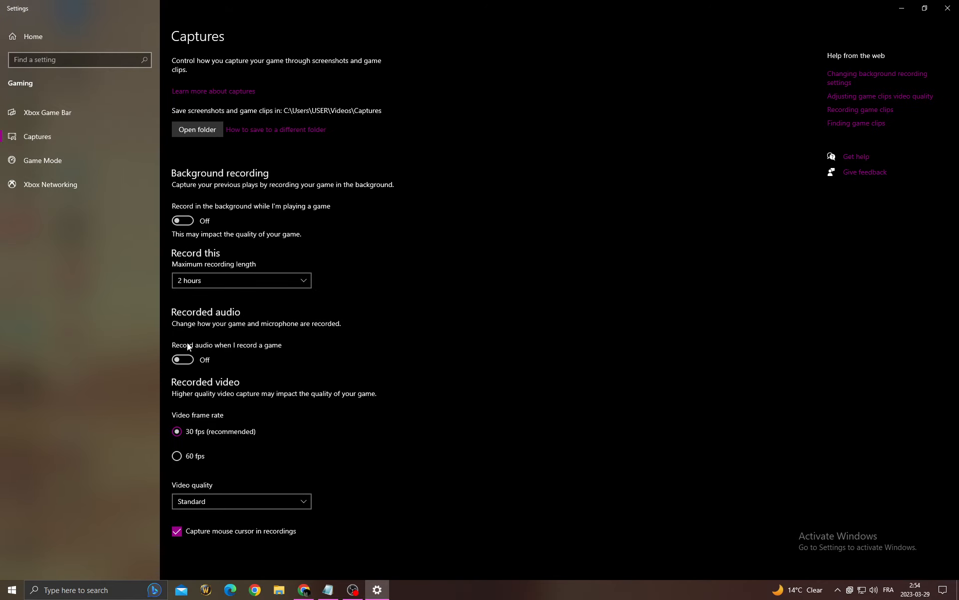
left_click(48, 112)
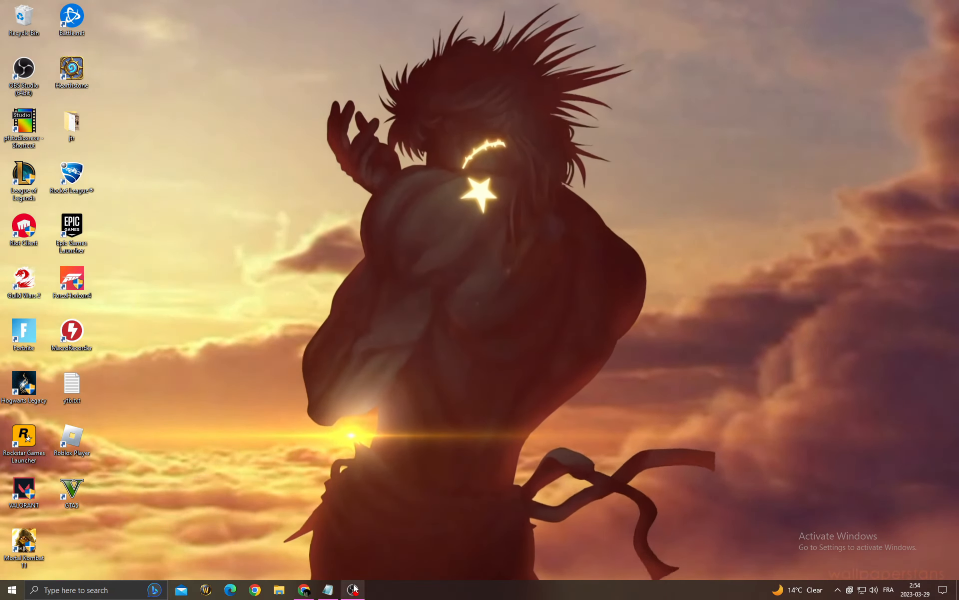
left_click(353, 589)
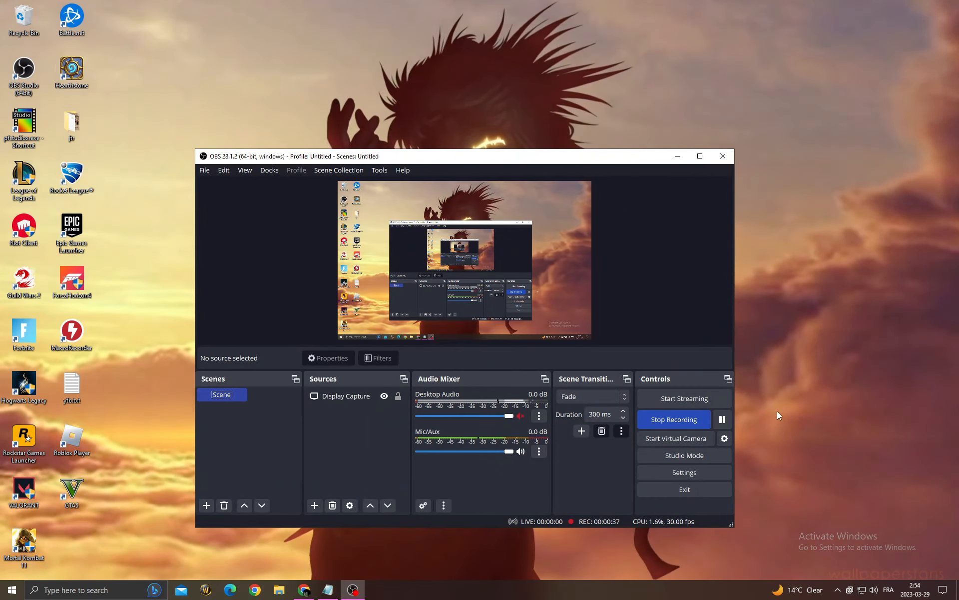